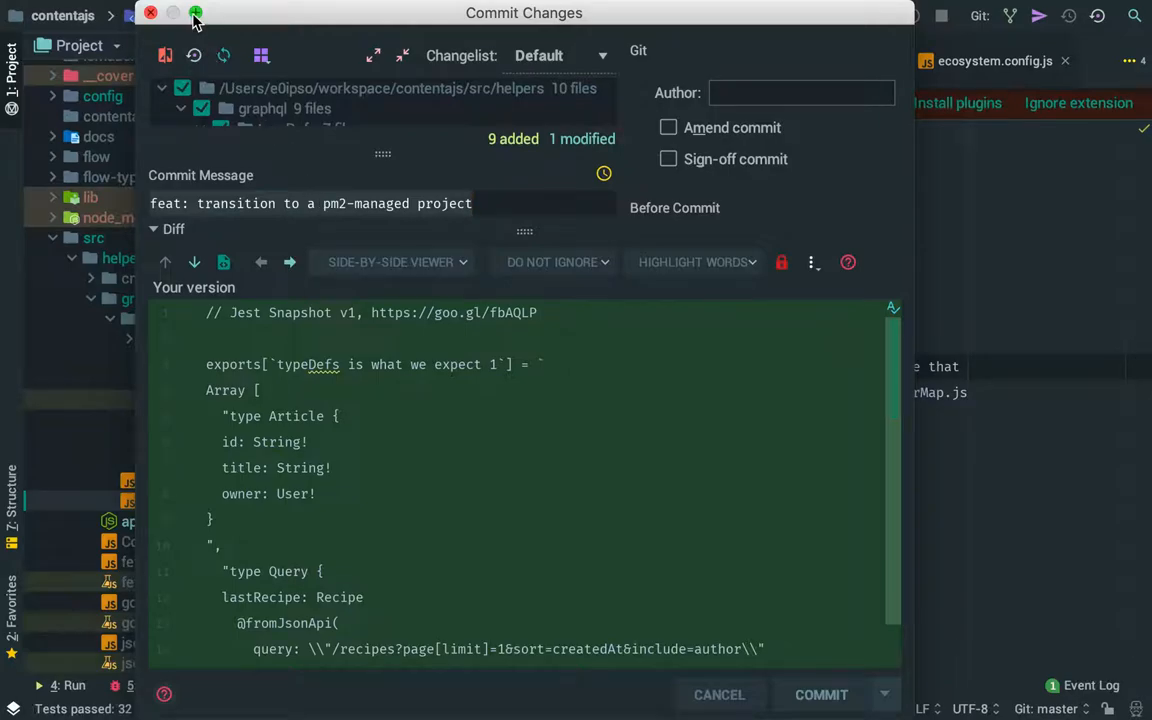
Step: Maximize the index.test.js.snap diff viewer to fill the screen
{"action": "left_click", "coordinate": [195, 13]}
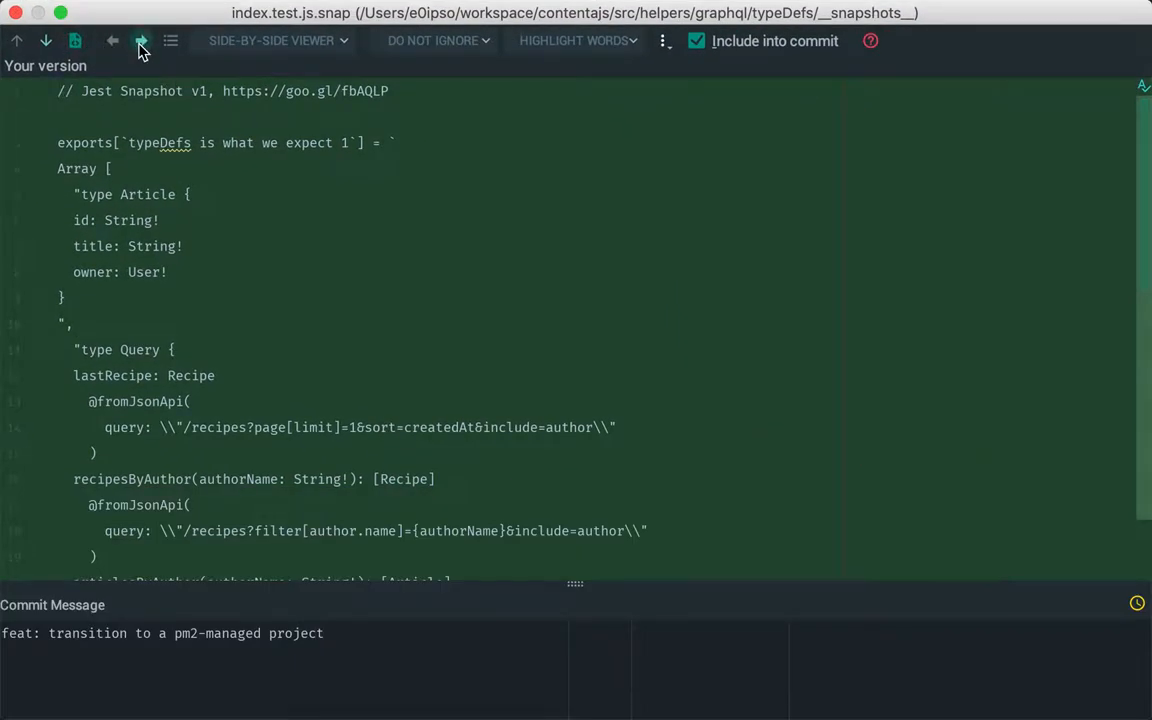
Step: Advance to the next changed file, then pick User.graphql from the changed-files list
{"action": "left_click", "coordinate": [141, 41]}
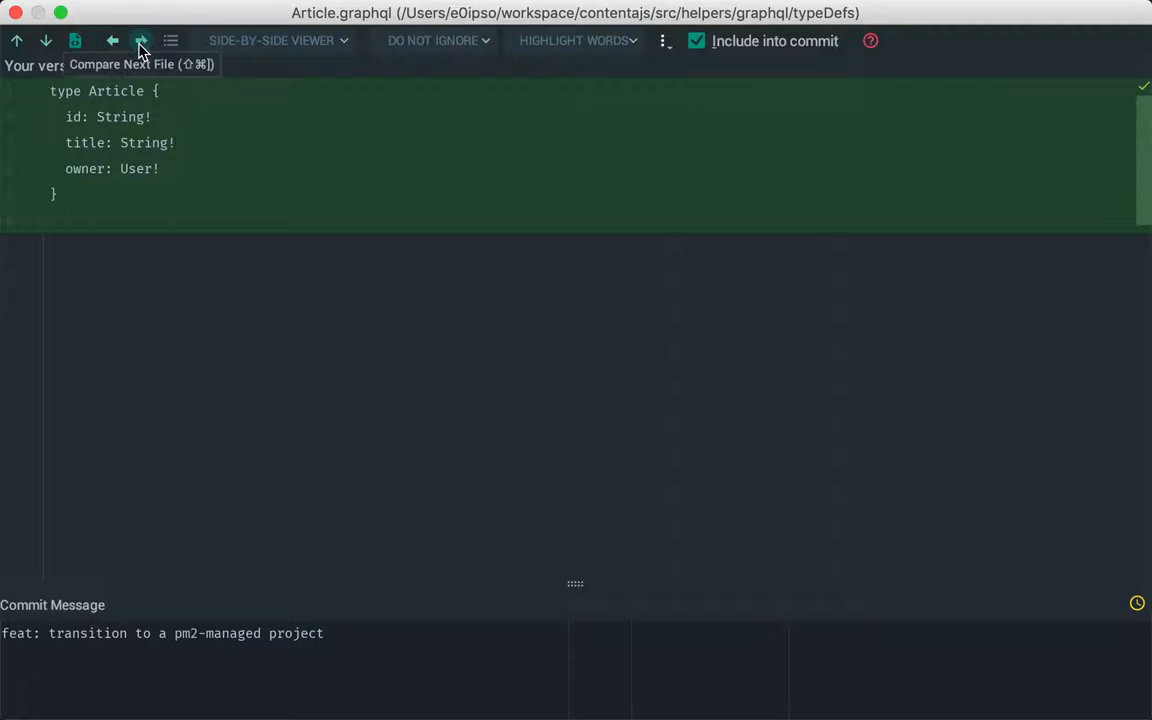
{"action": "left_click", "coordinate": [170, 40]}
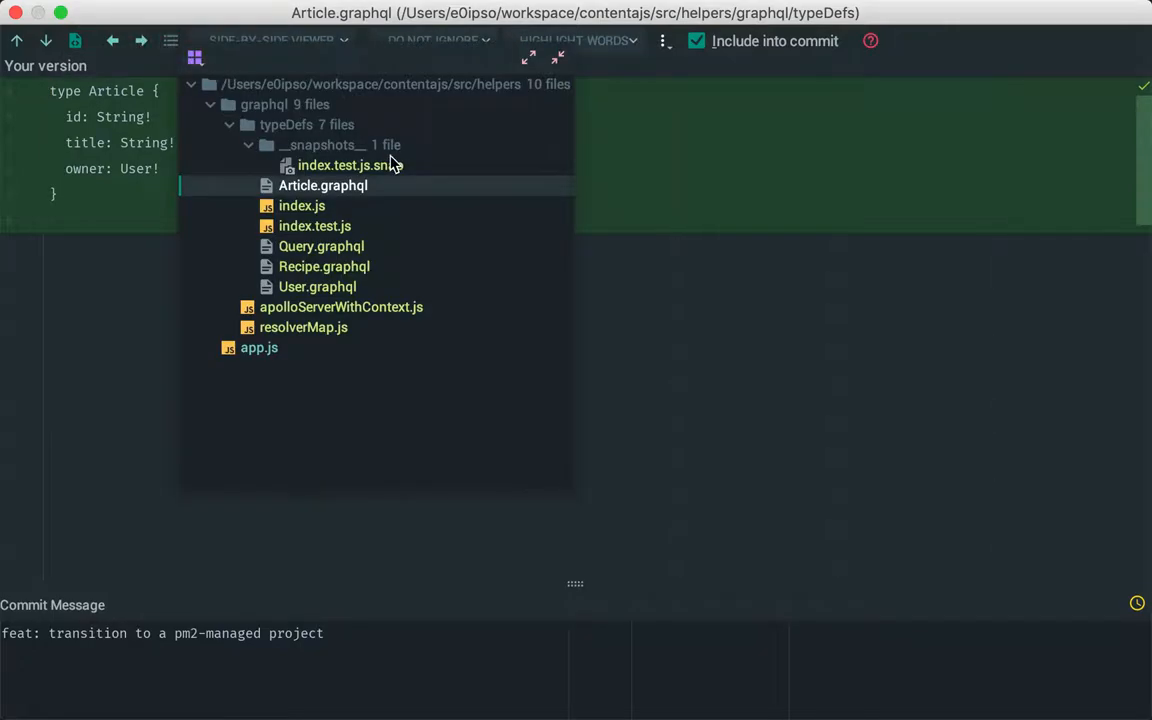
{"action": "mouse_move", "coordinate": [327, 258]}
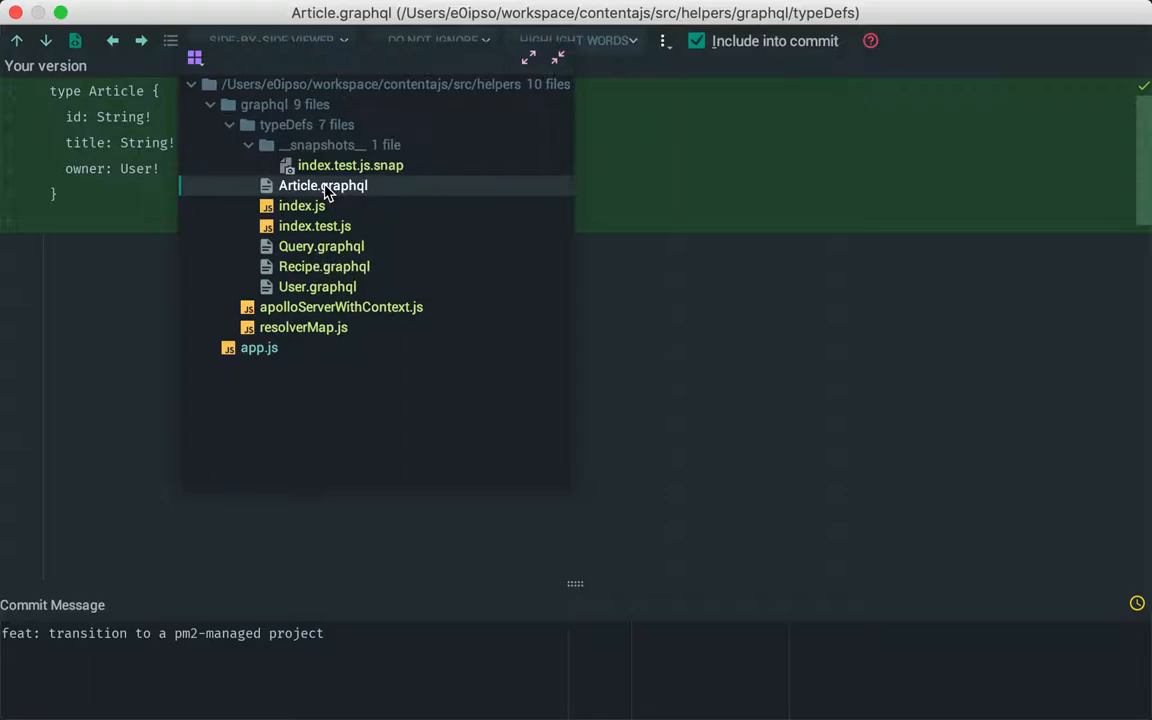
{"action": "left_click", "coordinate": [317, 287]}
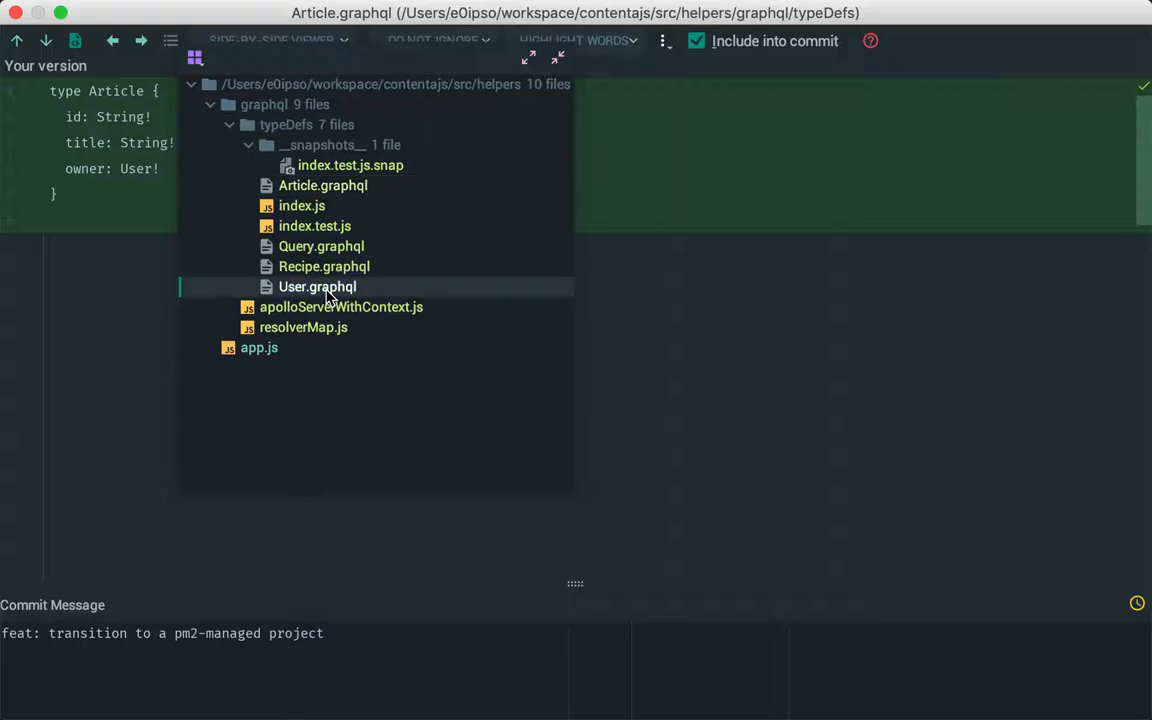
{"action": "left_click", "coordinate": [317, 287]}
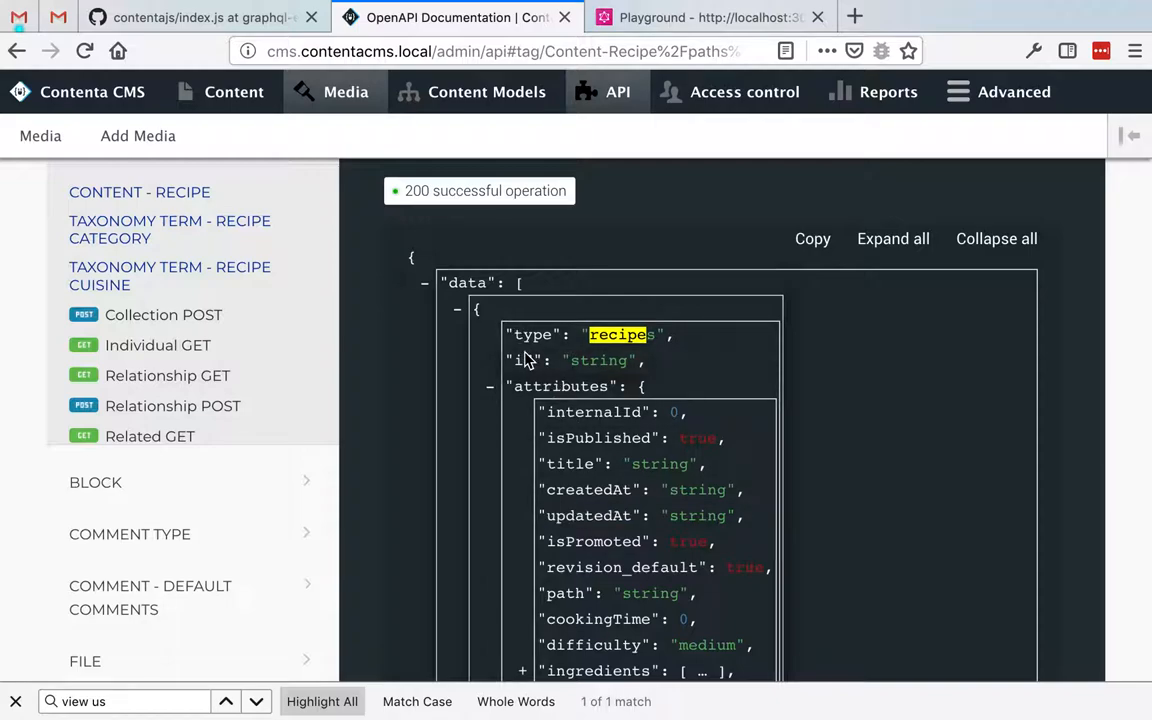
{"action": "double_click", "coordinate": [594, 412]}
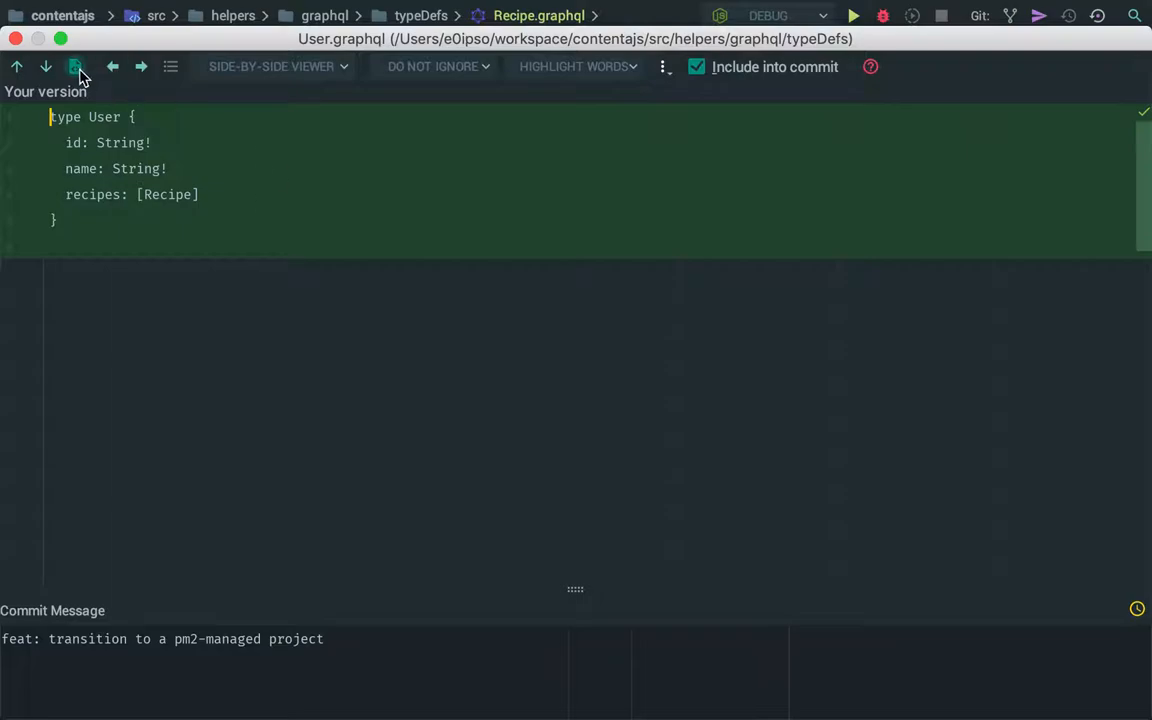
Step: Show the Recipe.graphql diff, then bring up the changed-files list
{"action": "left_click", "coordinate": [75, 66]}
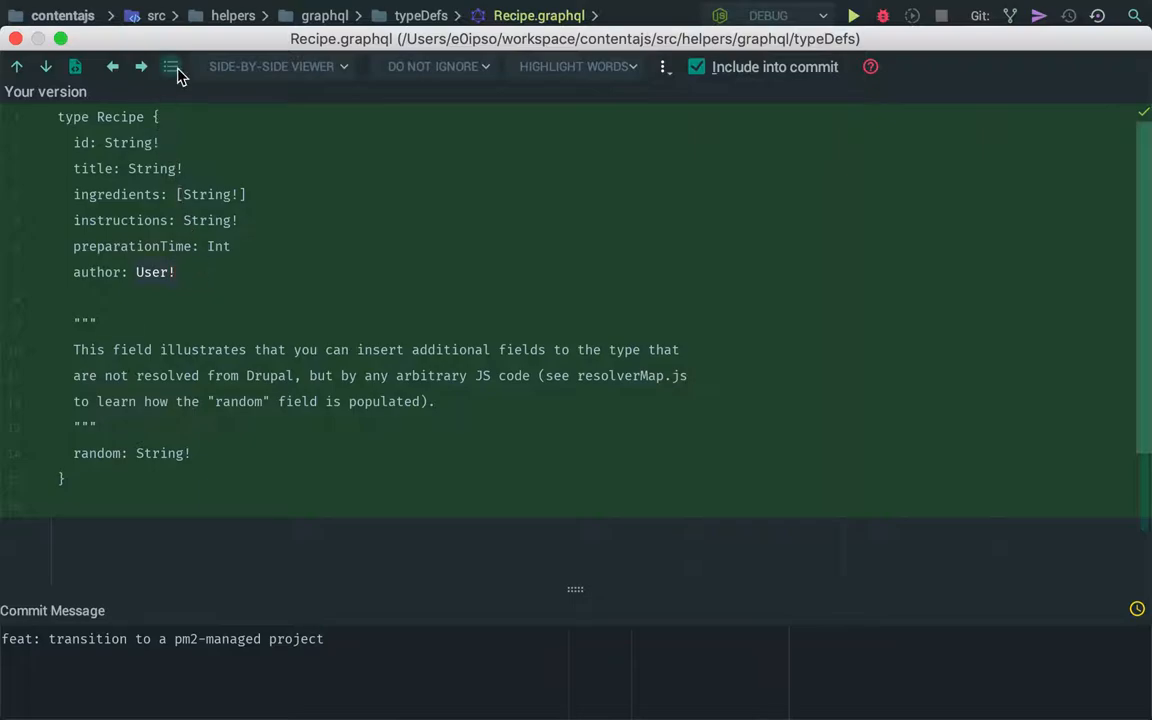
{"action": "left_click", "coordinate": [171, 66]}
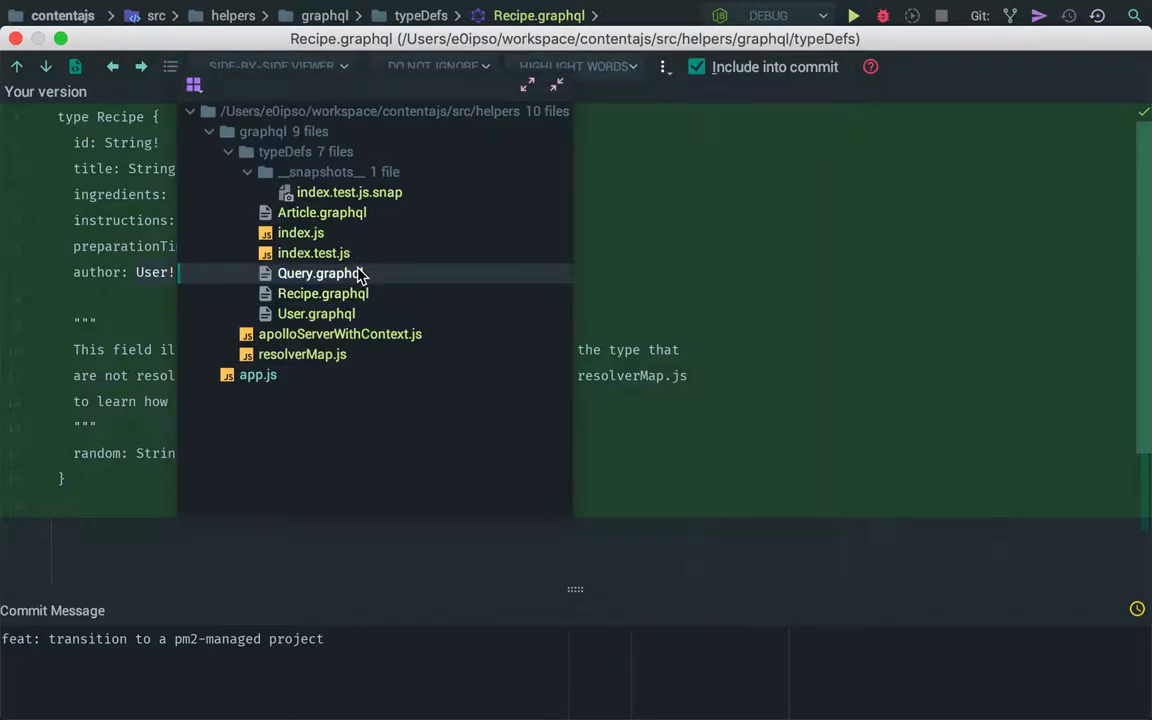
Step: Open the Query.graphql diff, highlighting the authorName argument and articlesByAuthor return type
{"action": "left_click", "coordinate": [318, 273]}
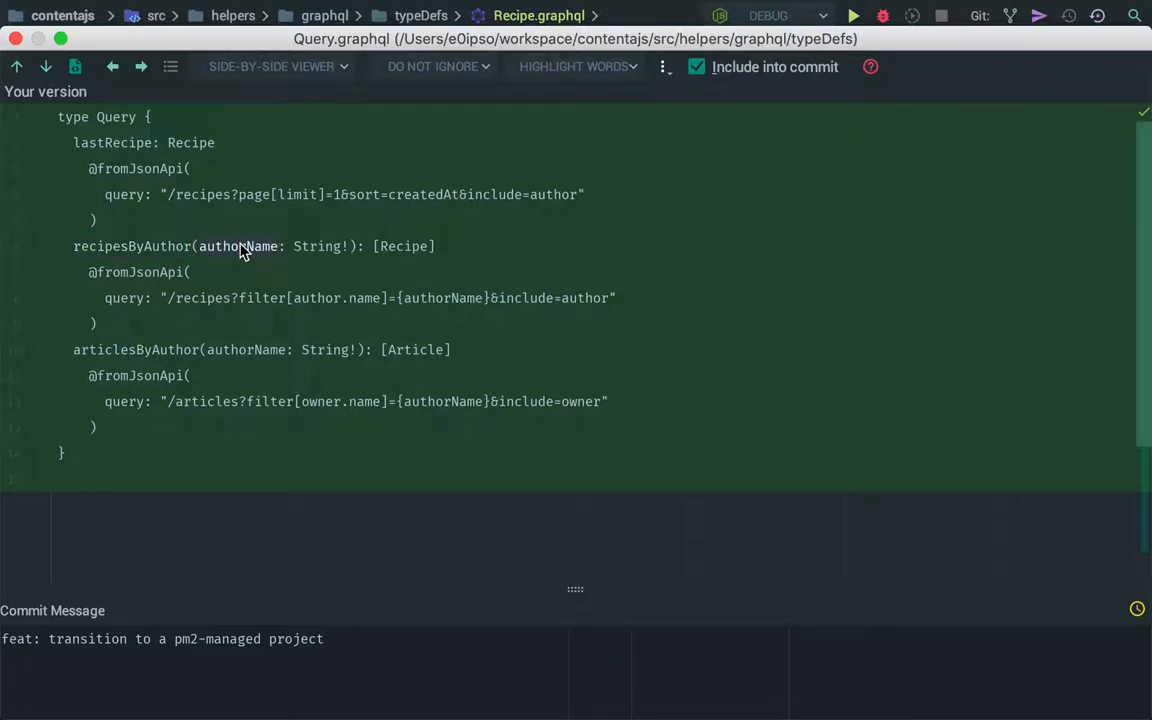
{"action": "left_click", "coordinate": [98, 323]}
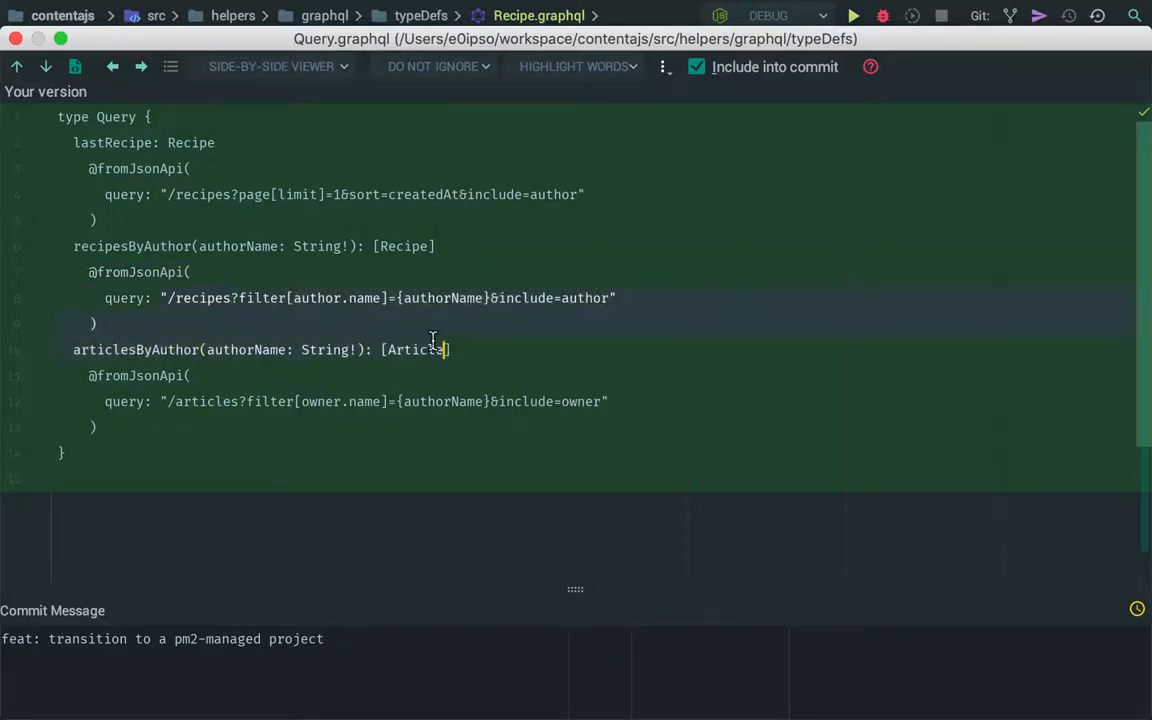
{"action": "left_click", "coordinate": [620, 298]}
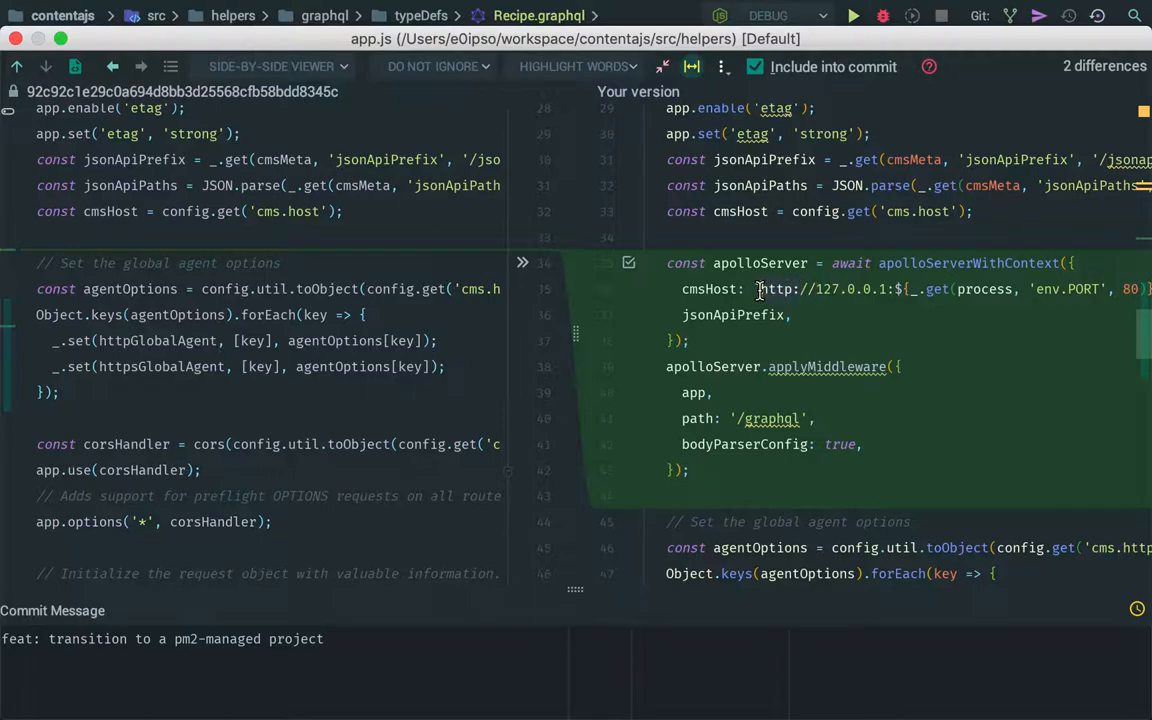
{"action": "mouse_move", "coordinate": [767, 452]}
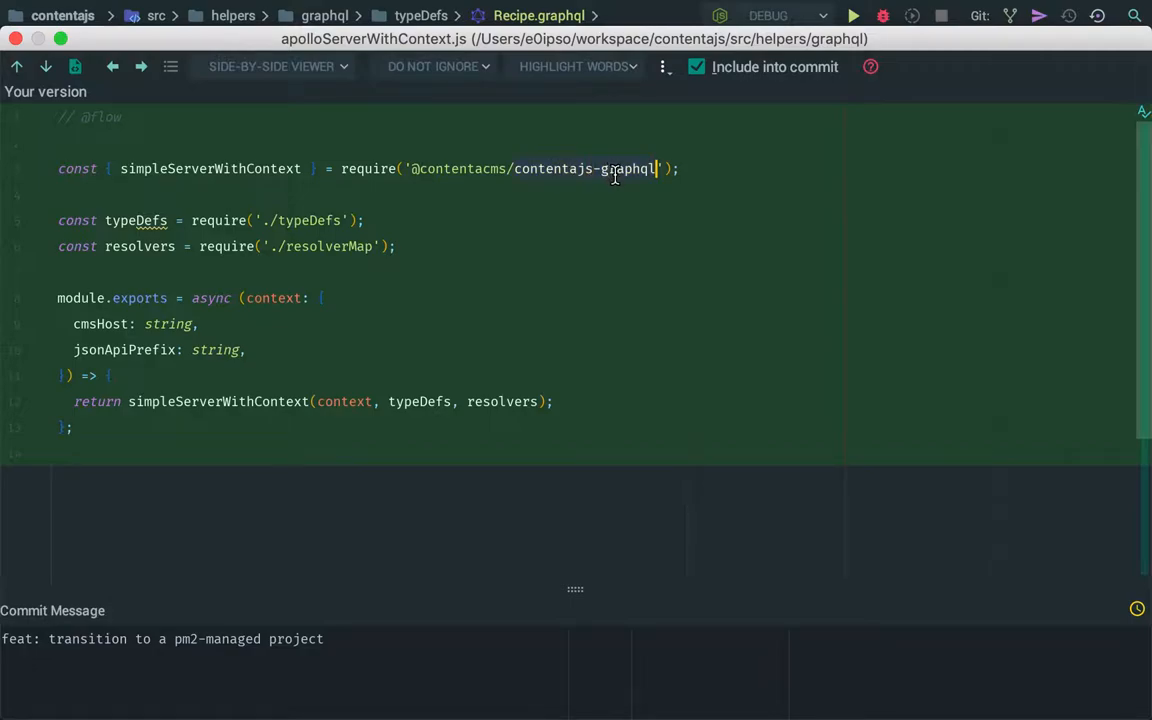
{"action": "mouse_move", "coordinate": [560, 178]}
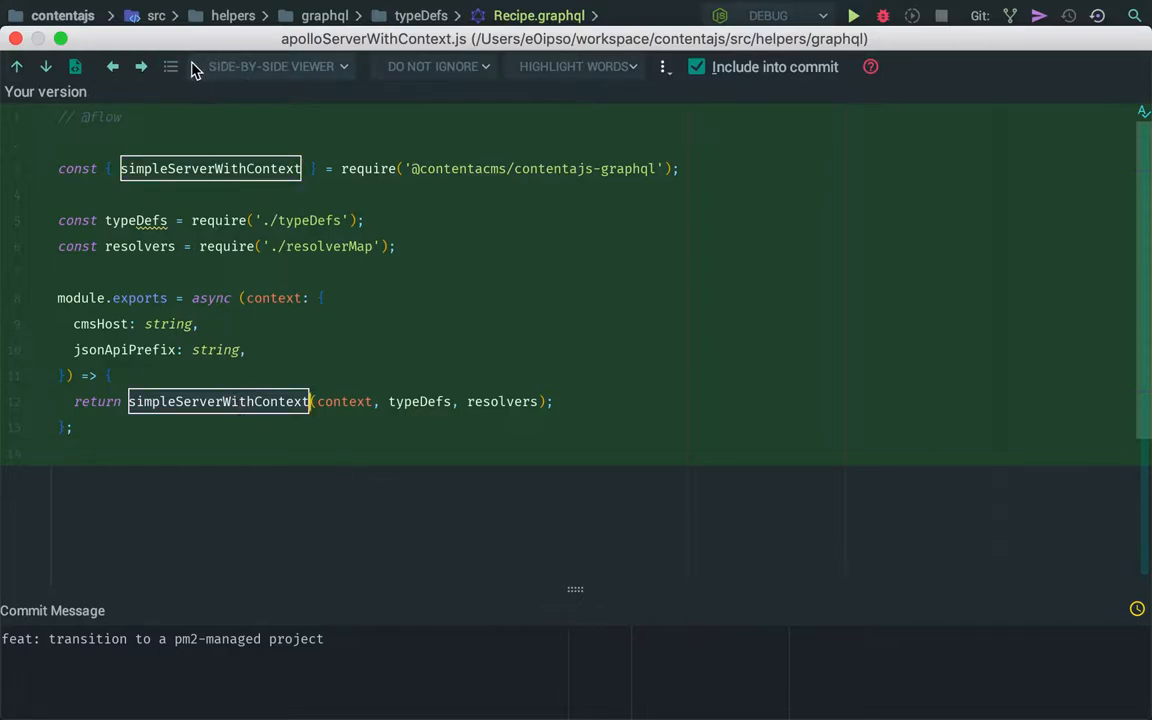
{"action": "mouse_move", "coordinate": [170, 66]}
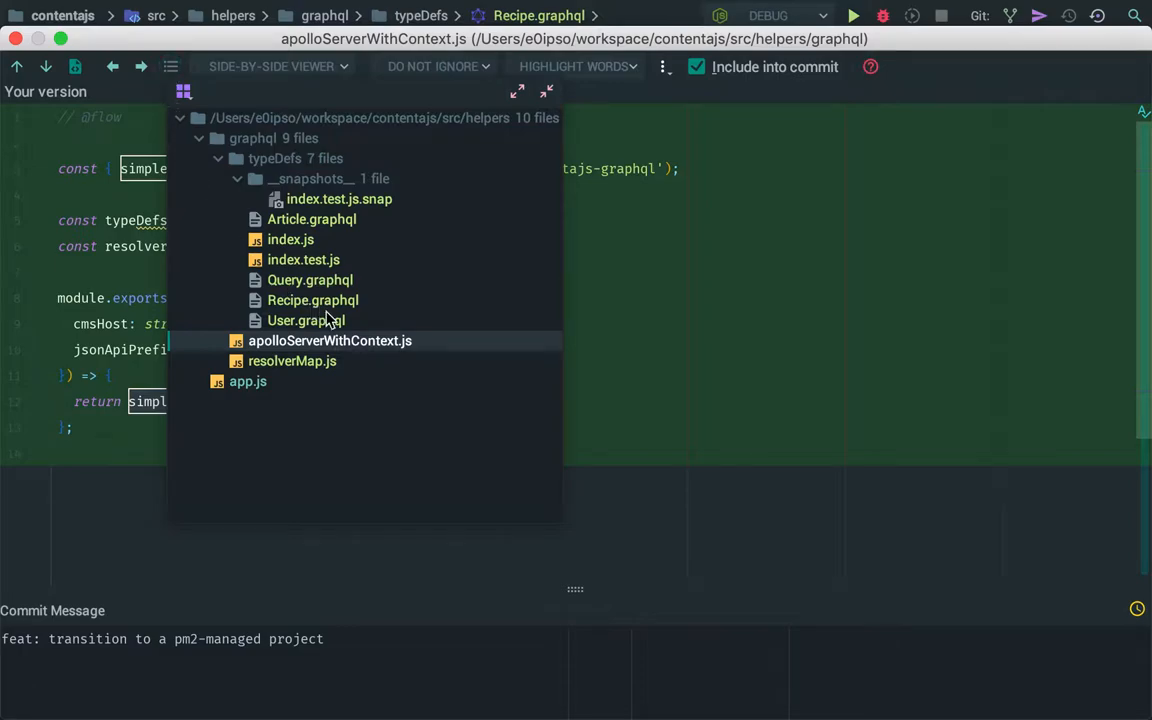
Step: Reopen the Recipe.graphql diff to examine random: String!, then reopen the changed-files list
{"action": "left_click", "coordinate": [312, 300]}
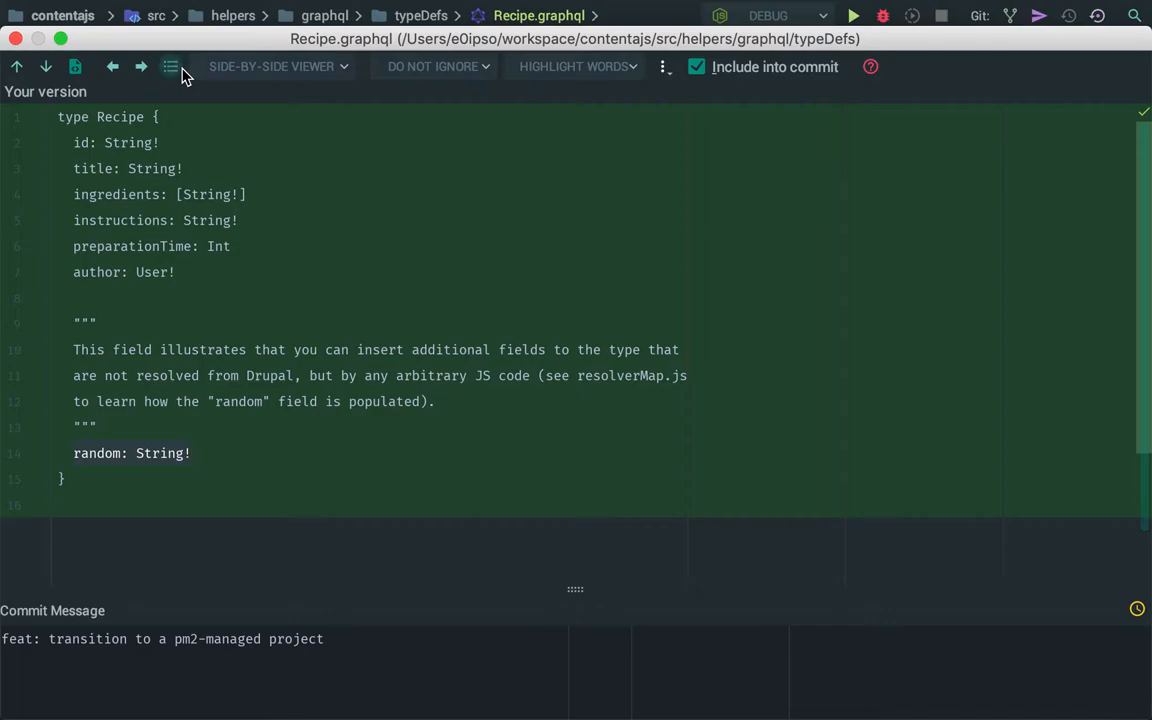
{"action": "mouse_move", "coordinate": [170, 66]}
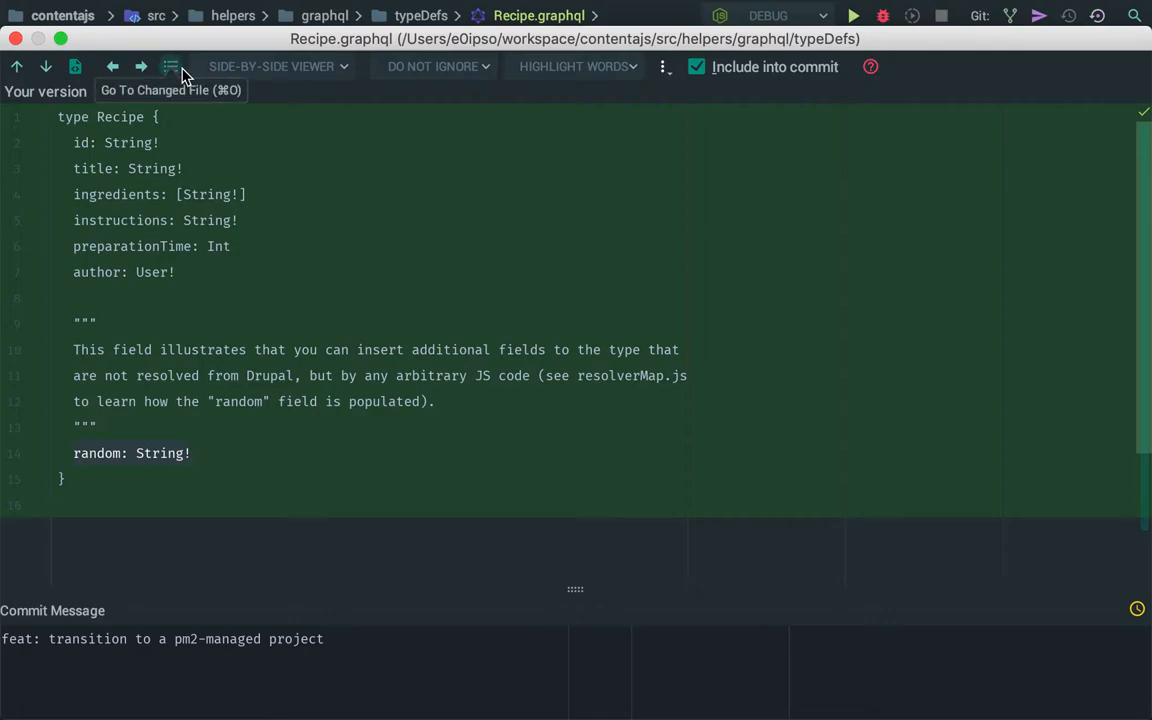
{"action": "mouse_move", "coordinate": [184, 75]}
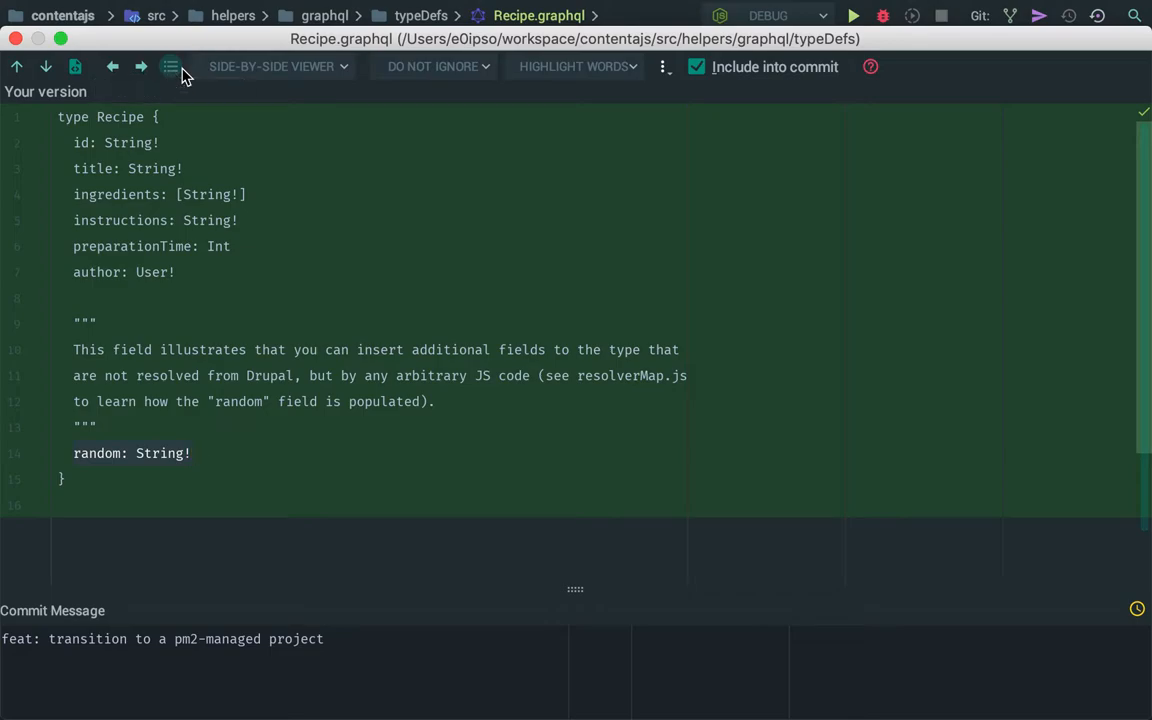
{"action": "left_click", "coordinate": [170, 66]}
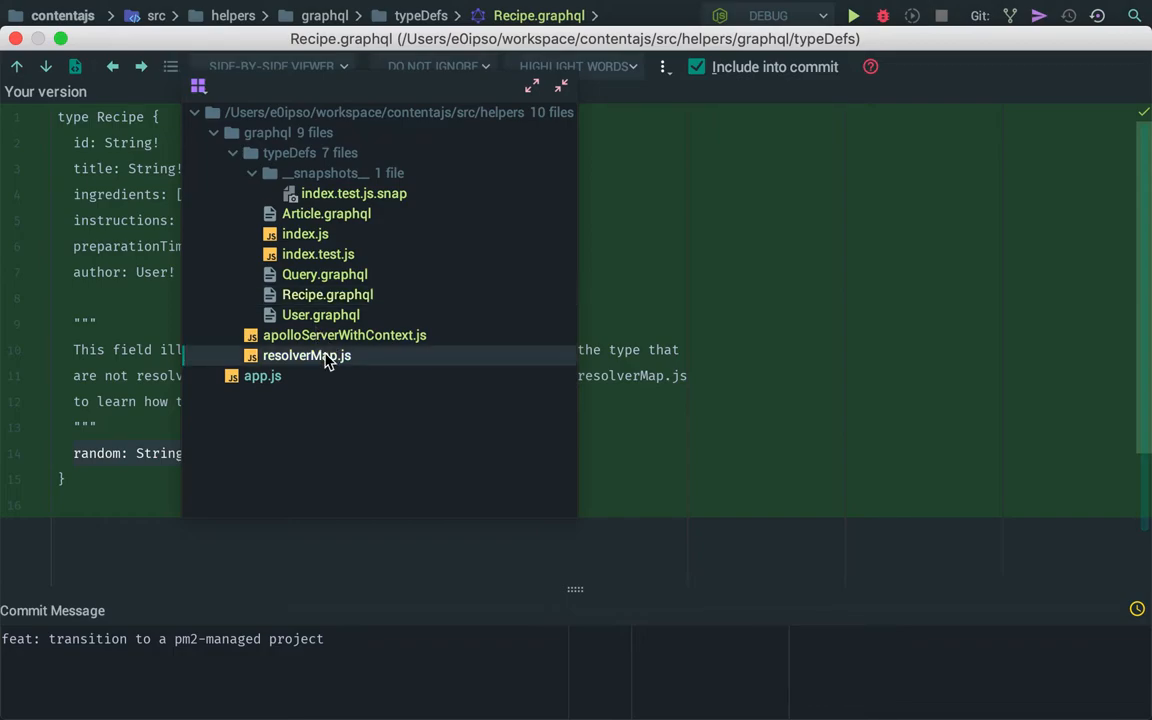
Step: Open the resolverMap.js diff, select 'module' in the exports, and switch to Firefox
{"action": "left_click", "coordinate": [306, 355]}
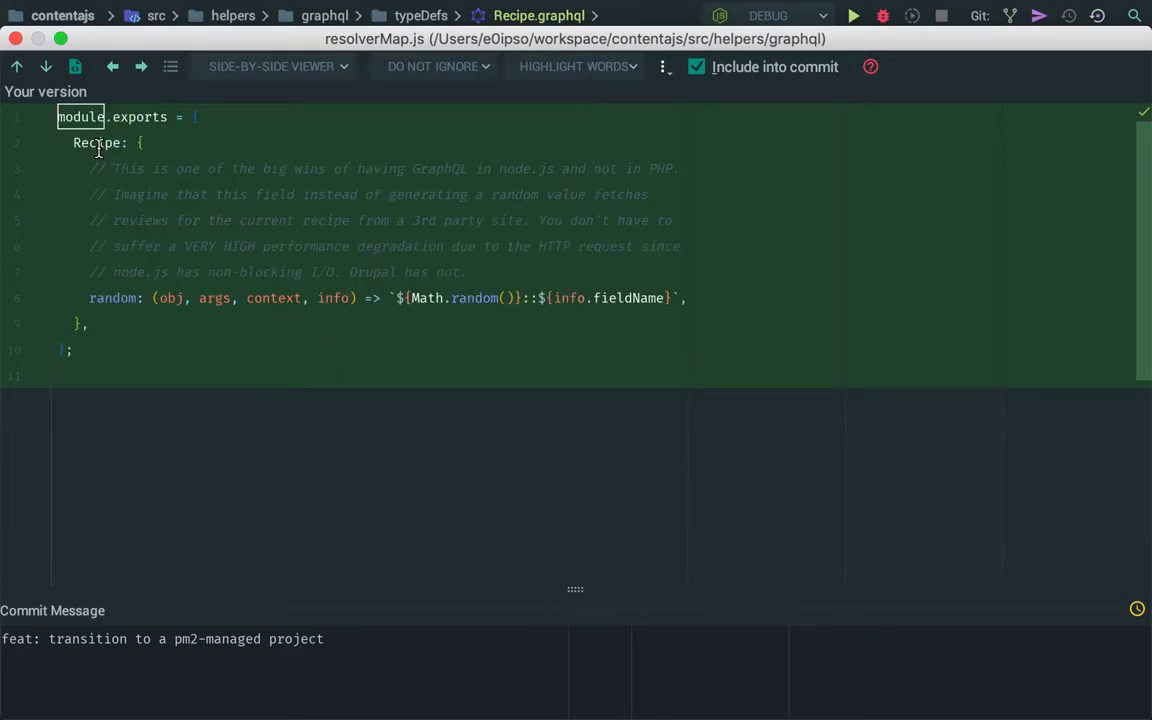
{"action": "double_click", "coordinate": [113, 298]}
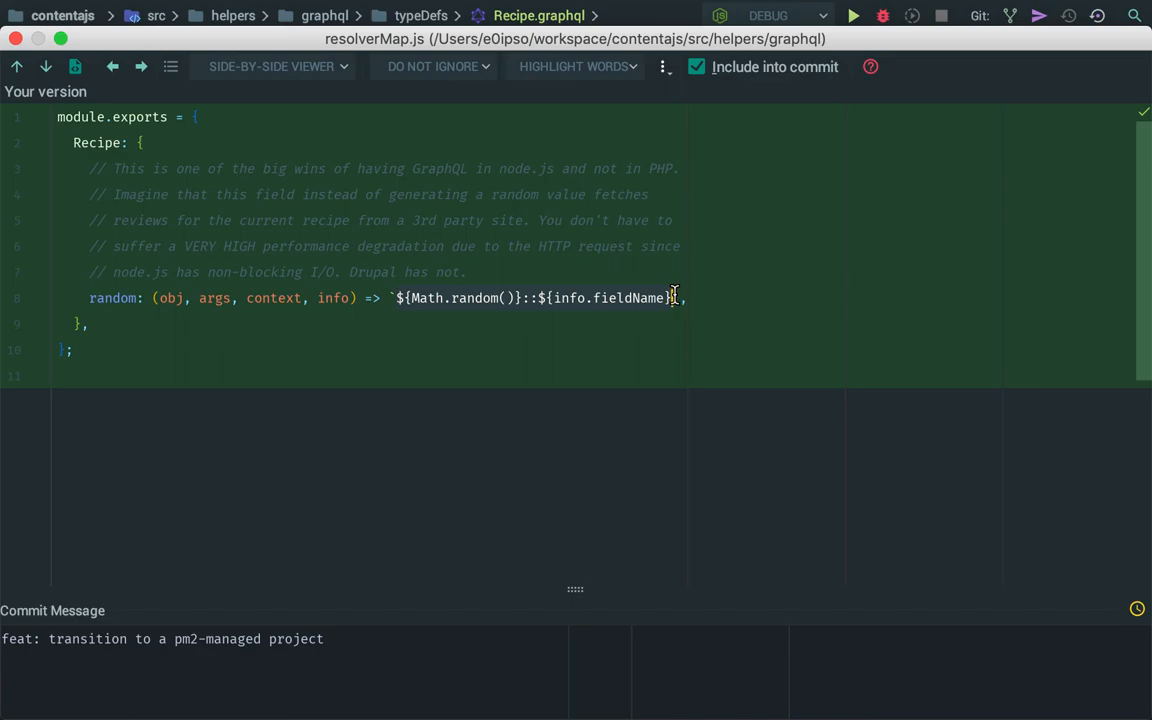
{"action": "key", "text": "cmd+tab"}
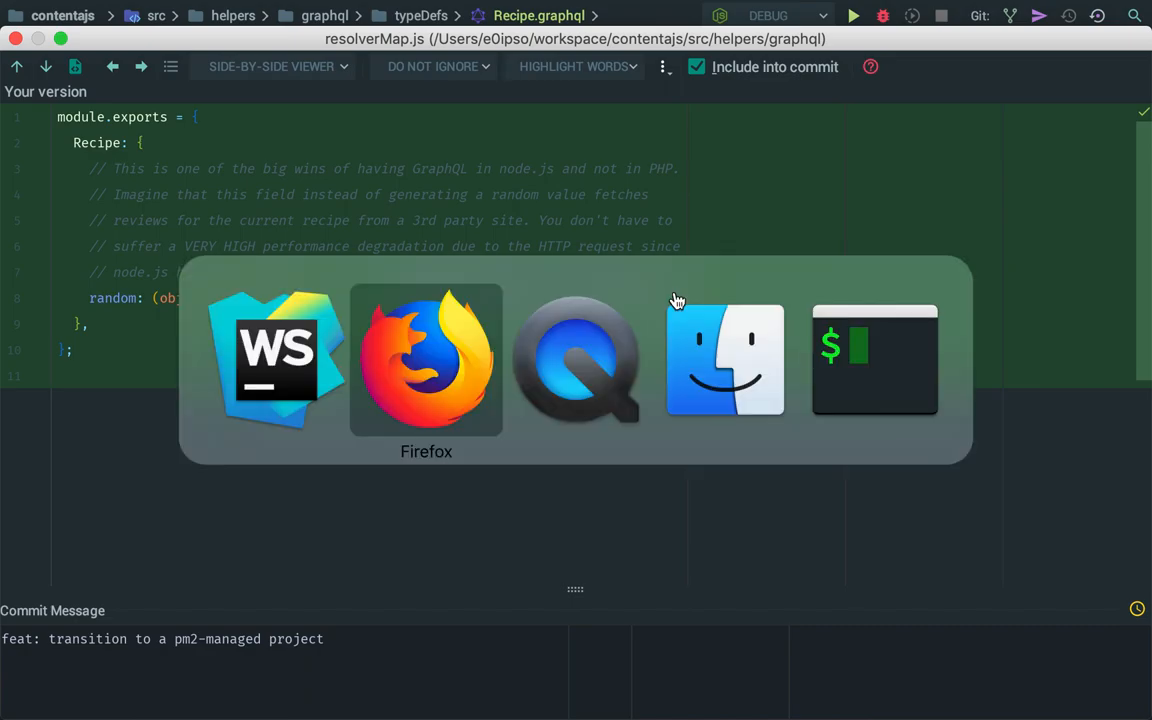